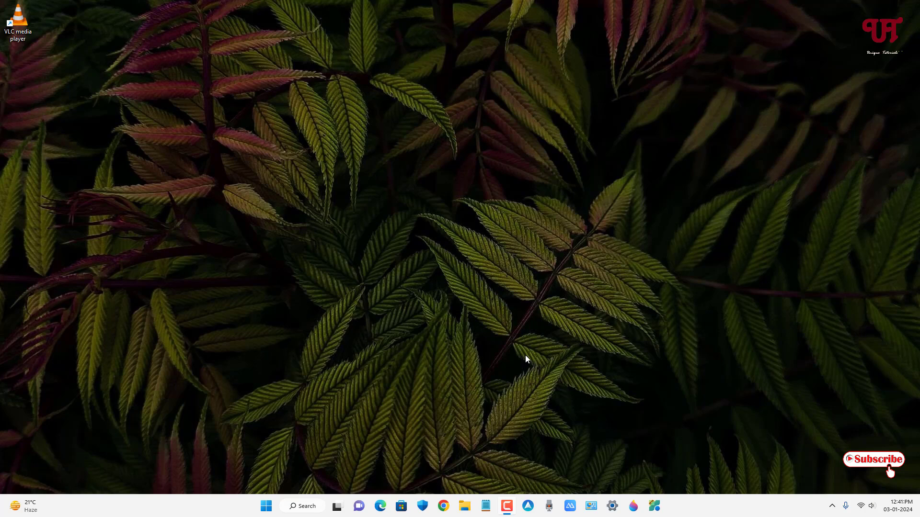
{"action": "mouse_move", "coordinate": [528, 352]}
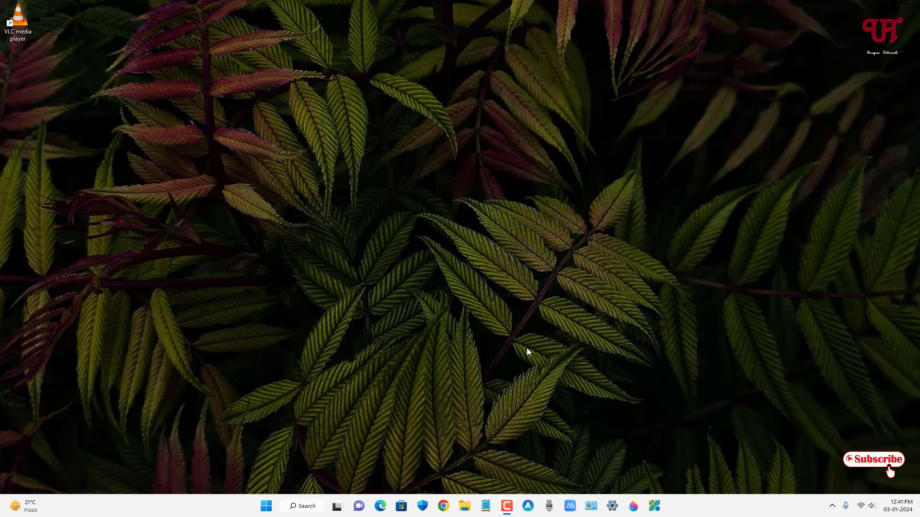
{"action": "mouse_move", "coordinate": [60, 89]}
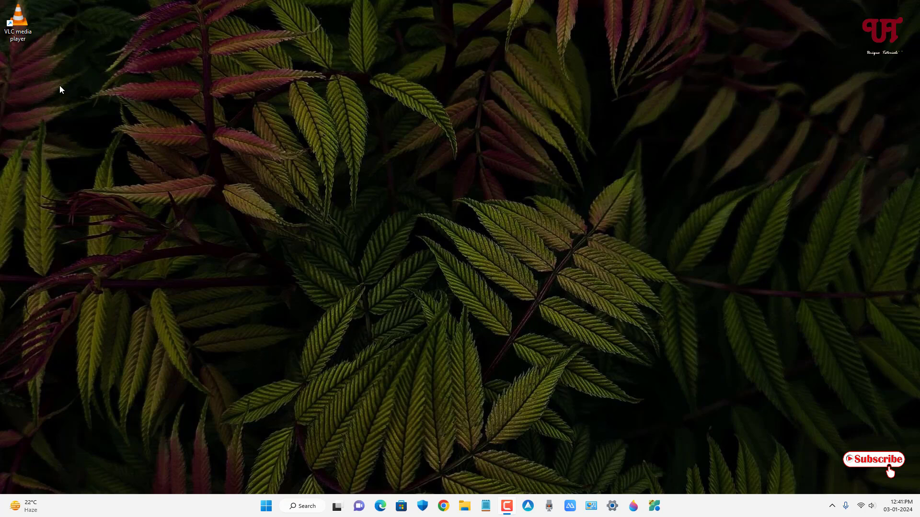
Launch VLC and enable 'Use custom skin' in the Look and feel preferences.
{"action": "double_click", "coordinate": [16, 16]}
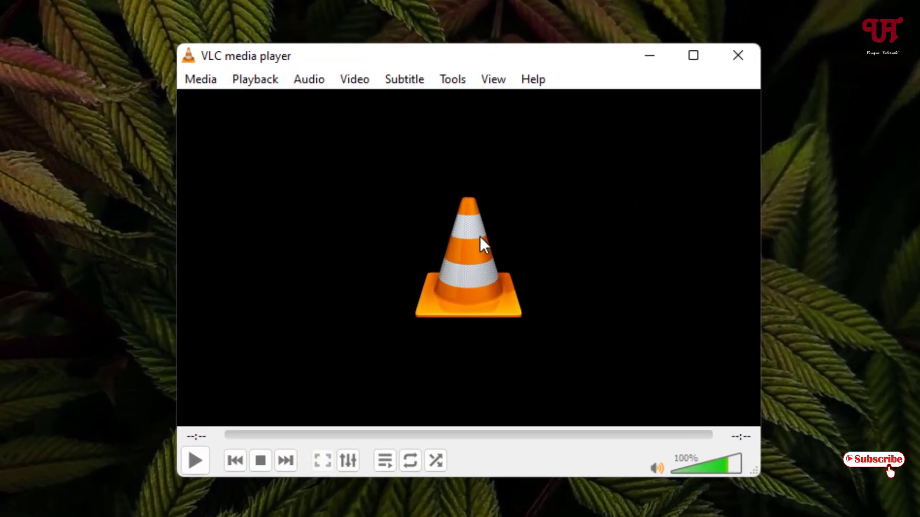
{"action": "mouse_move", "coordinate": [591, 276]}
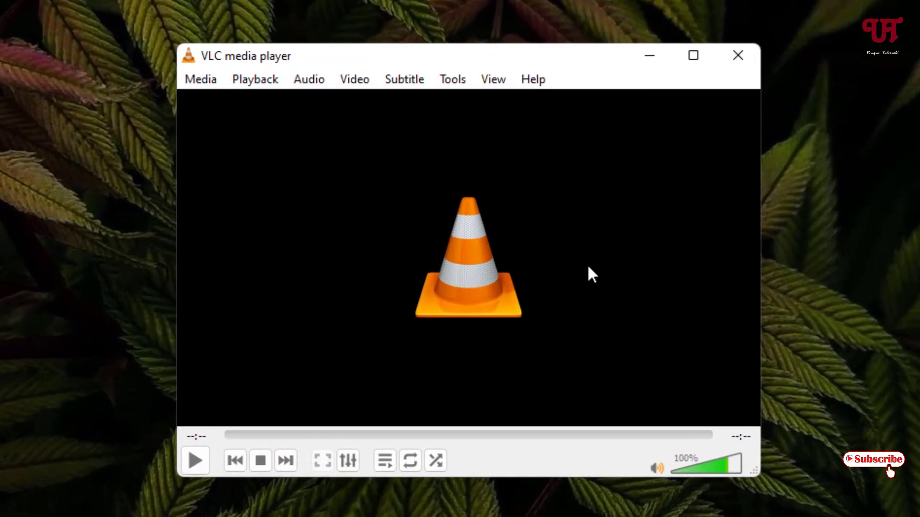
{"action": "mouse_move", "coordinate": [517, 217]}
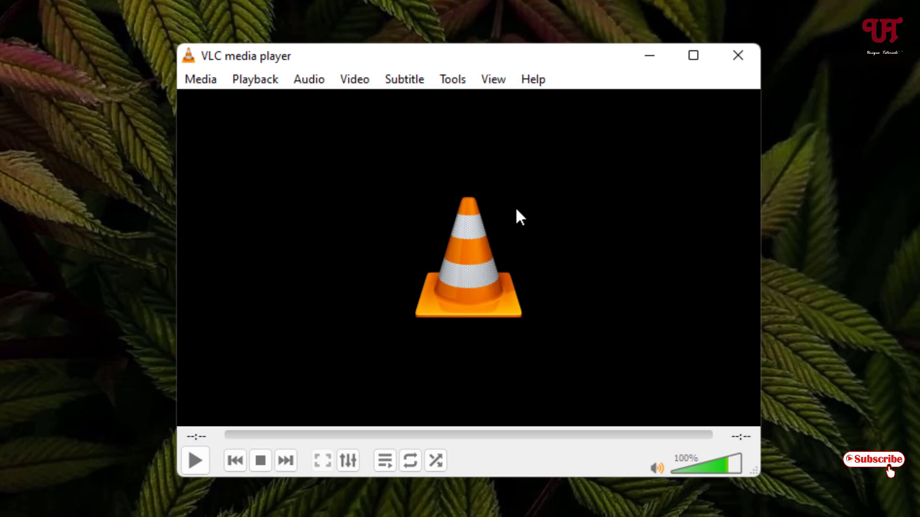
{"action": "mouse_move", "coordinate": [520, 308]}
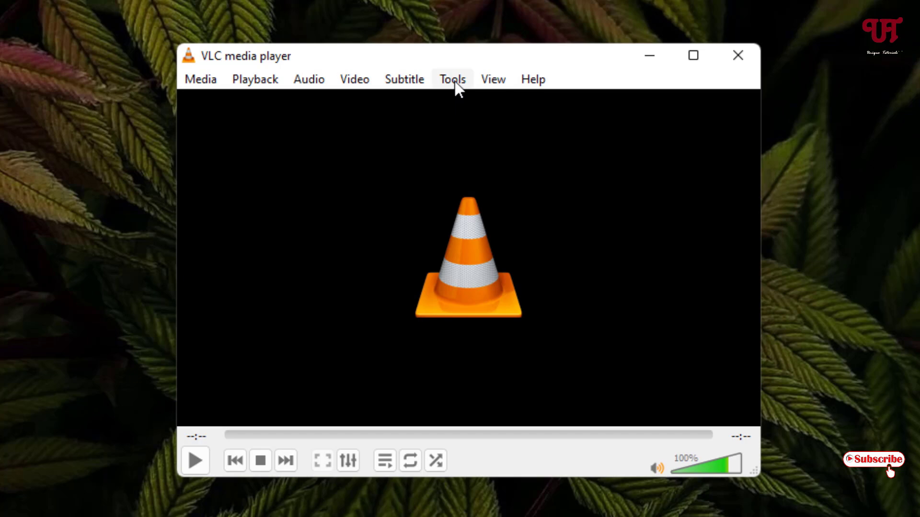
{"action": "left_click", "coordinate": [452, 78]}
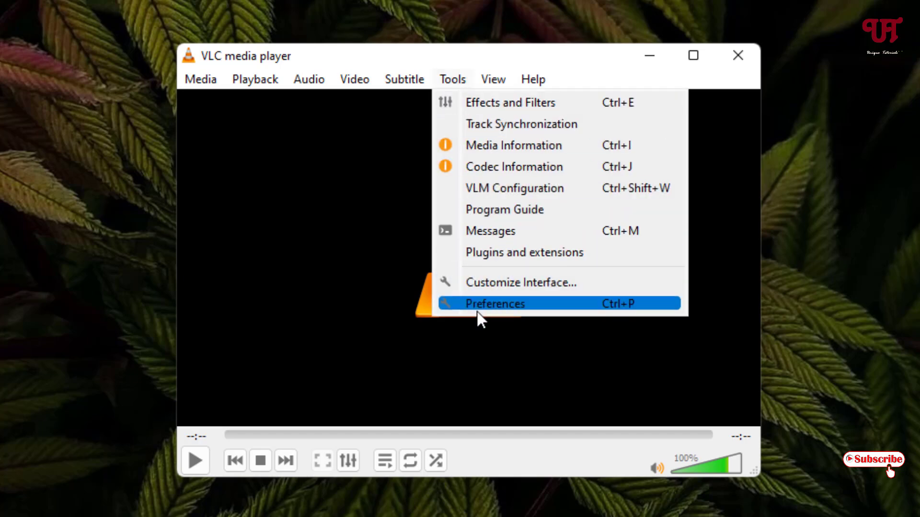
{"action": "left_click", "coordinate": [495, 304]}
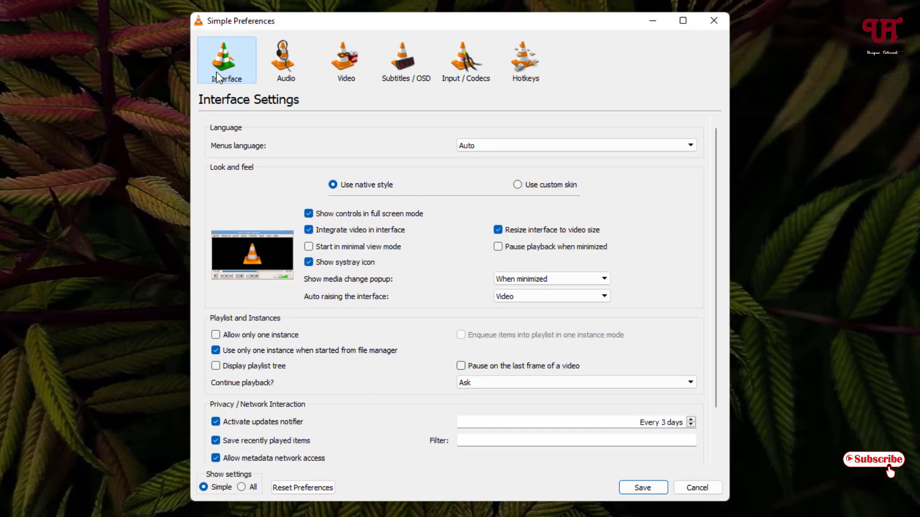
{"action": "mouse_move", "coordinate": [335, 130]}
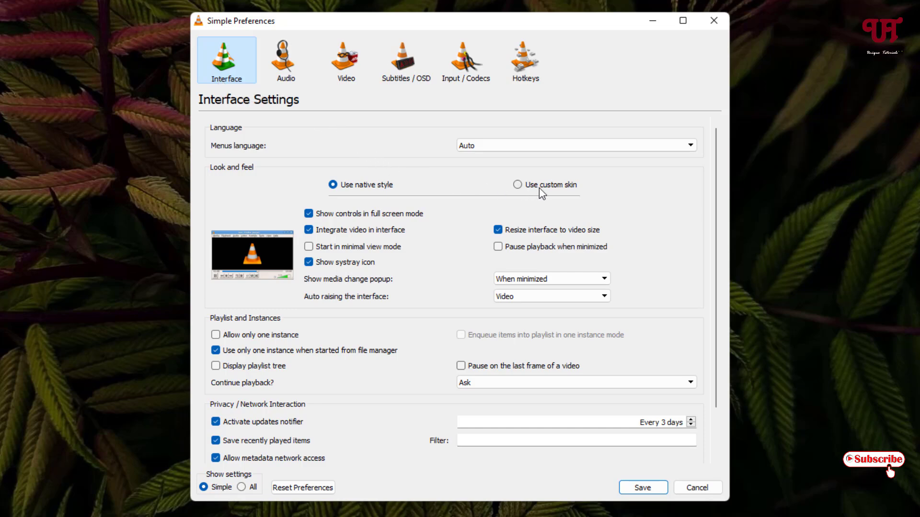
{"action": "left_click", "coordinate": [518, 184]}
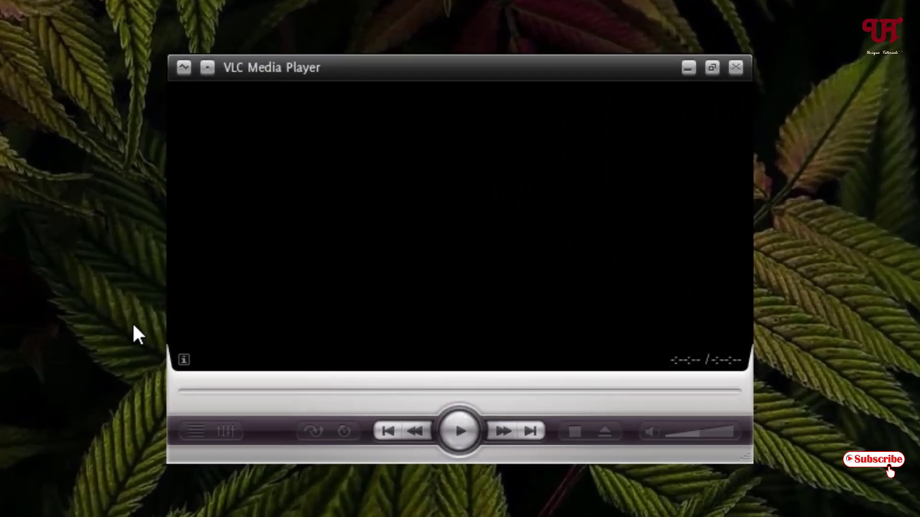
{"action": "mouse_move", "coordinate": [376, 291]}
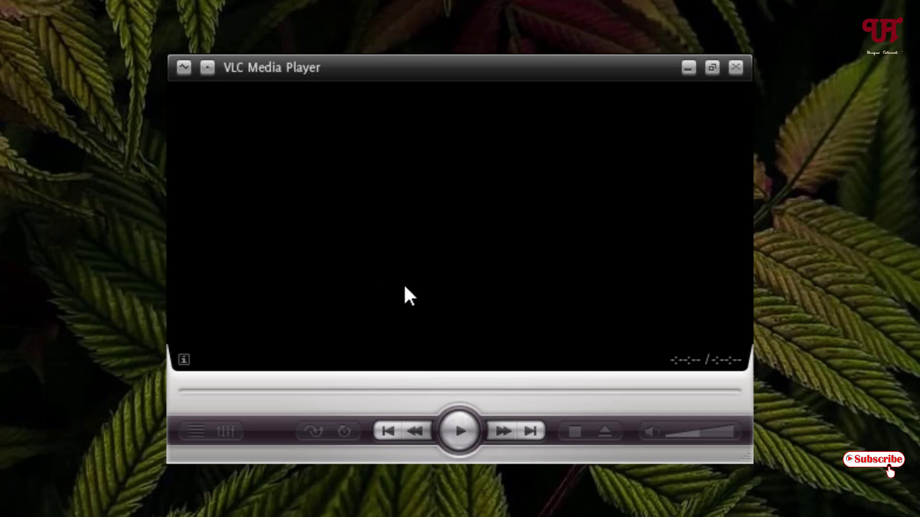
{"action": "mouse_move", "coordinate": [546, 146]}
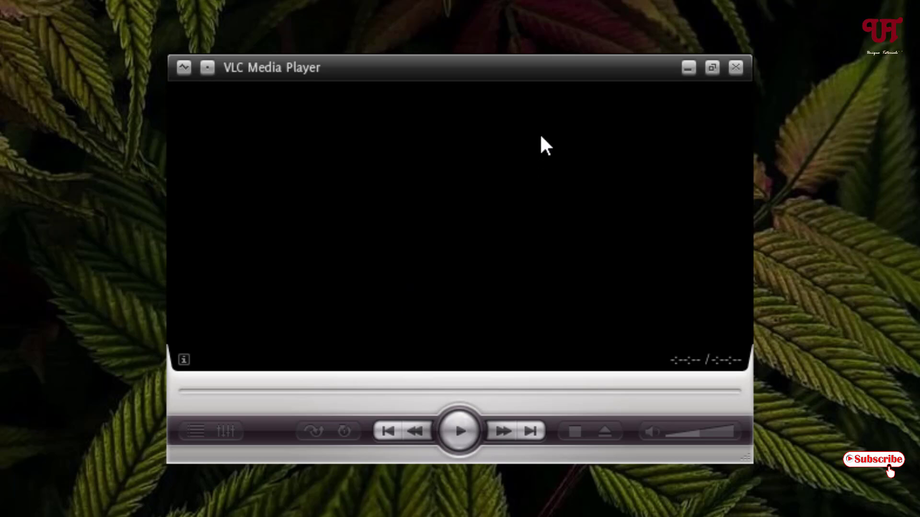
Open the skinned player's interface preferences and follow the VLC skins website link.
{"action": "right_click", "coordinate": [543, 144]}
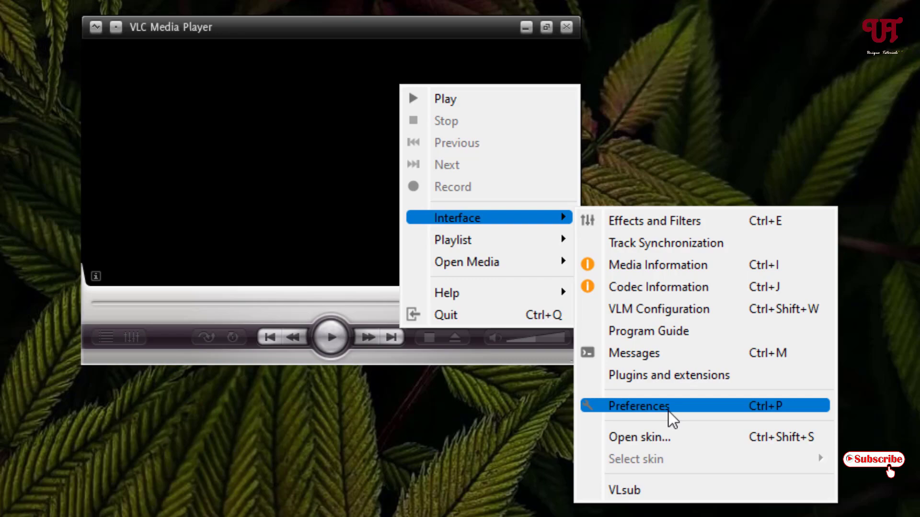
{"action": "left_click", "coordinate": [638, 406]}
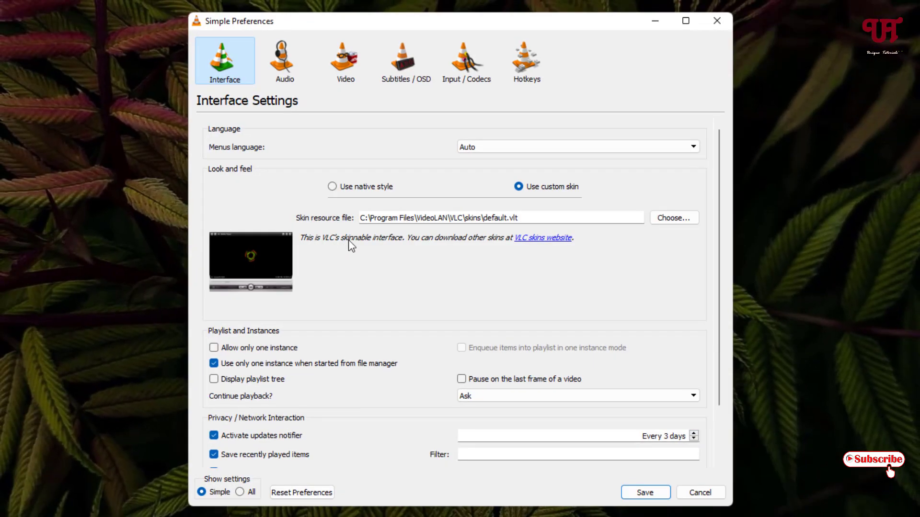
{"action": "mouse_move", "coordinate": [544, 248]}
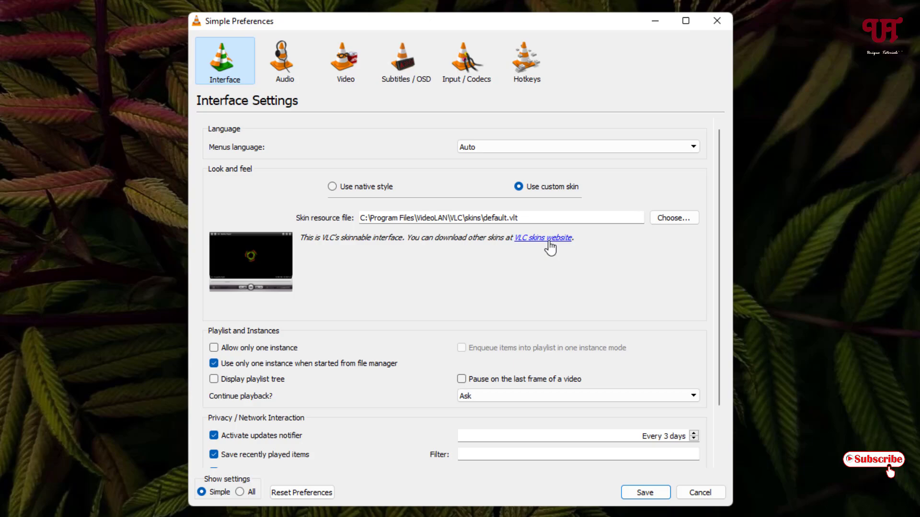
{"action": "left_click", "coordinate": [541, 237]}
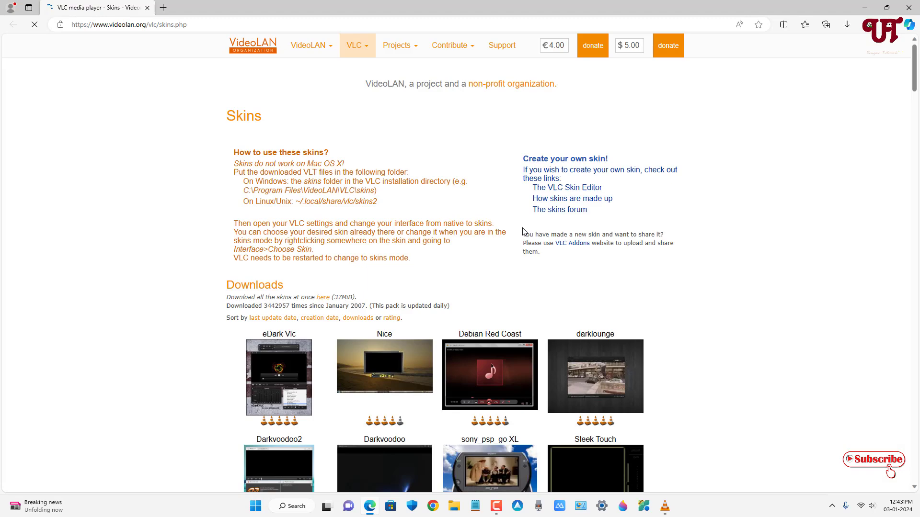
Download the Windows Media Player 11–style WMP11_B skin from the VideoLAN skins page.
{"action": "scroll", "scroll_direction": "down", "scroll_amount": 3}
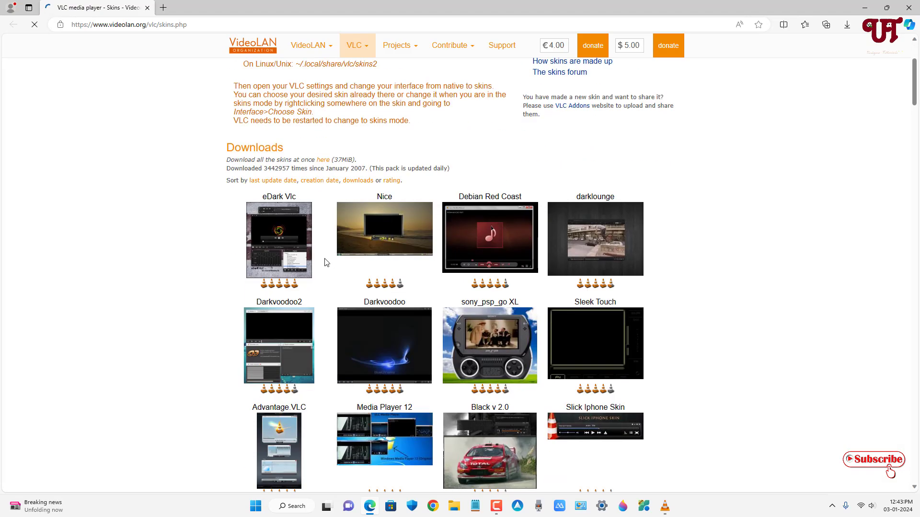
{"action": "scroll", "scroll_direction": "down", "scroll_amount": 3}
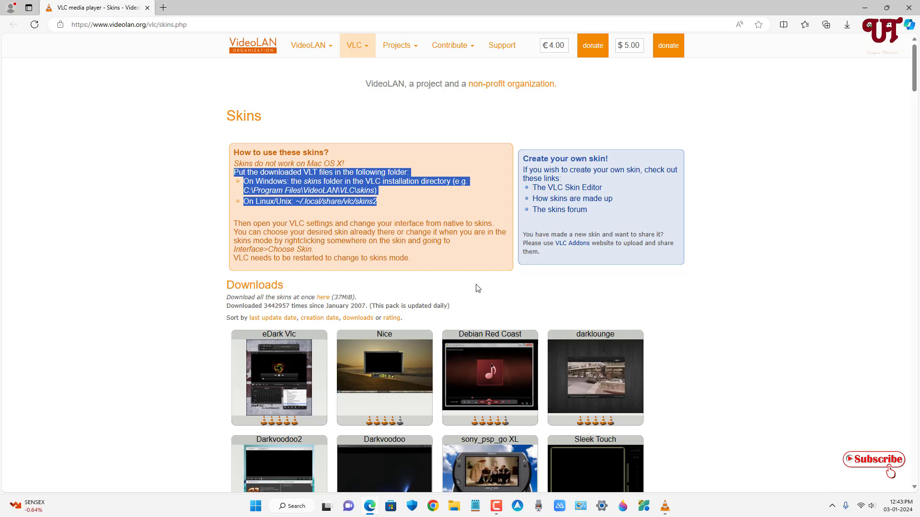
{"action": "scroll", "scroll_direction": "down", "scroll_amount": 3}
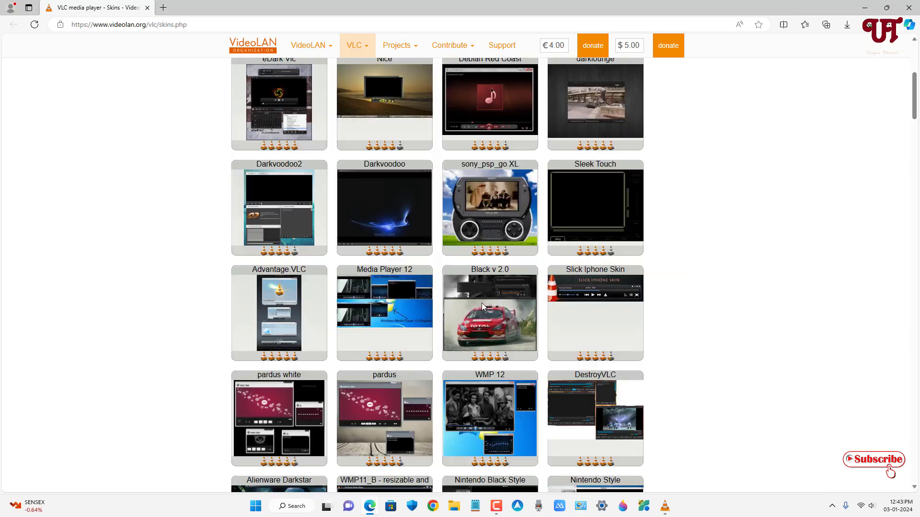
{"action": "mouse_move", "coordinate": [678, 352]}
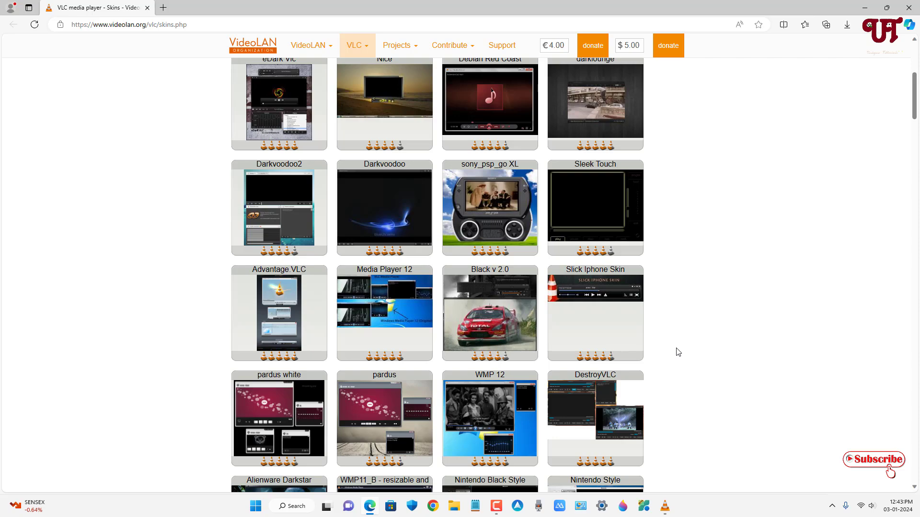
{"action": "scroll", "scroll_direction": "down", "scroll_amount": 3}
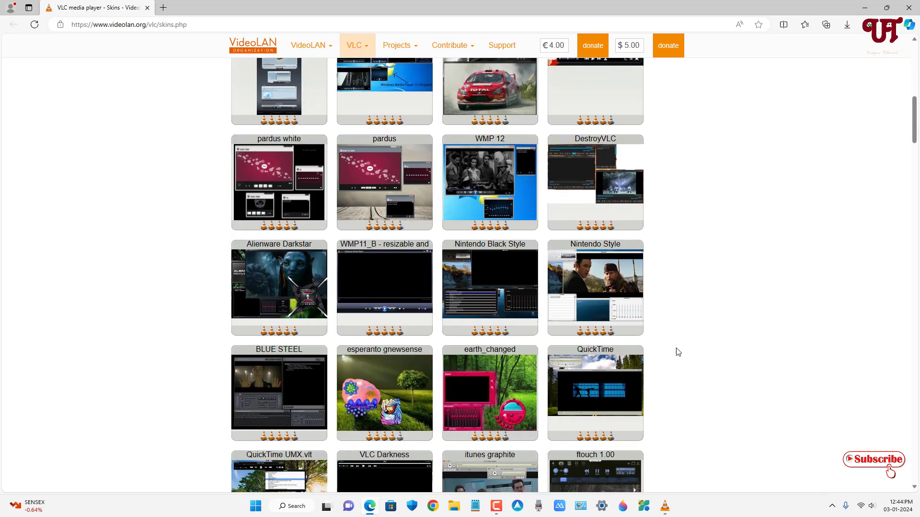
{"action": "scroll", "scroll_direction": "down", "scroll_amount": 3}
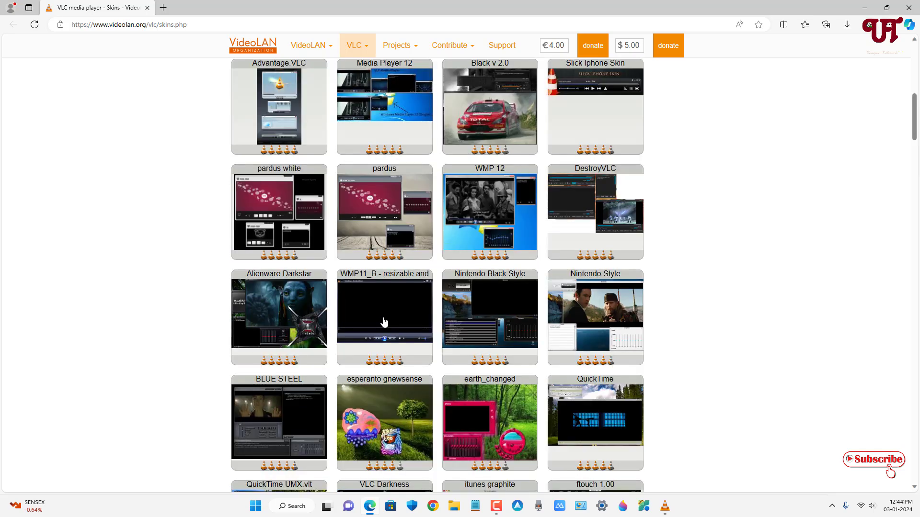
{"action": "left_click", "coordinate": [384, 316]}
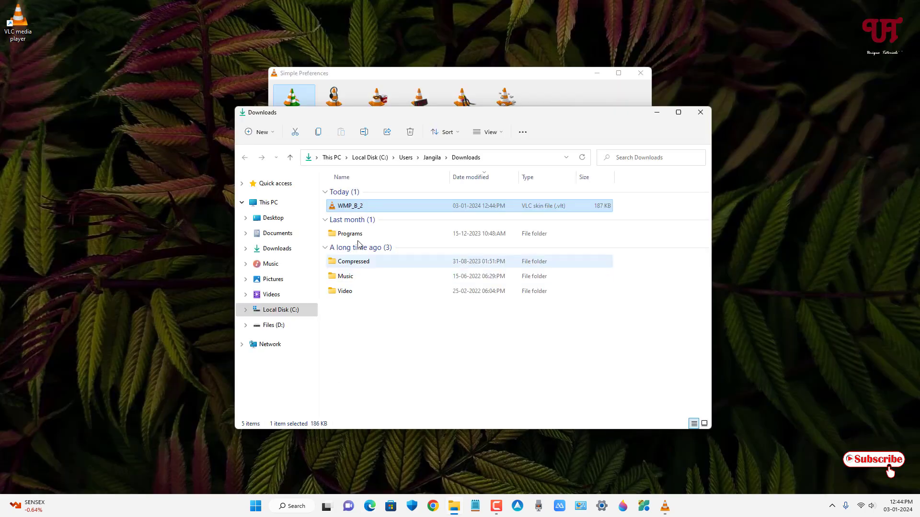
Cut WMP_B_2 from Downloads and navigate toward C:\Program Files\VideoLAN\VLC\skins.
{"action": "right_click", "coordinate": [350, 206]}
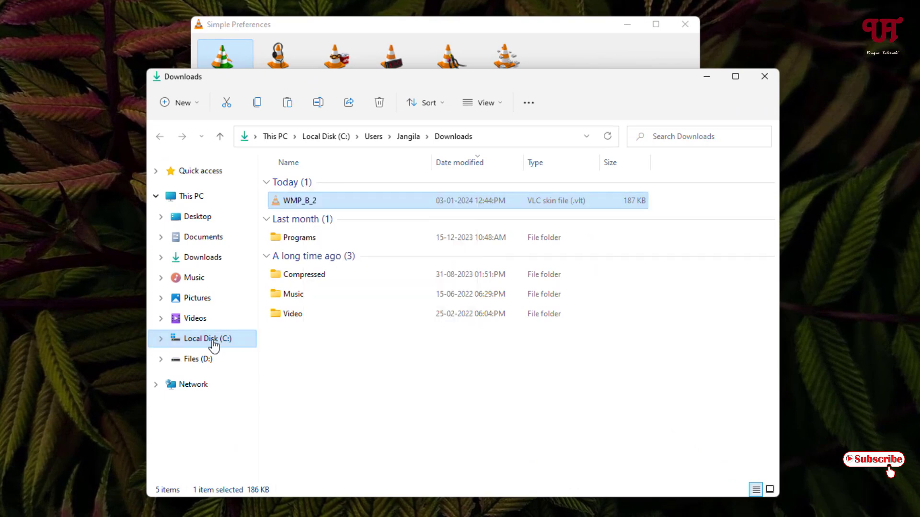
{"action": "left_click", "coordinate": [209, 339]}
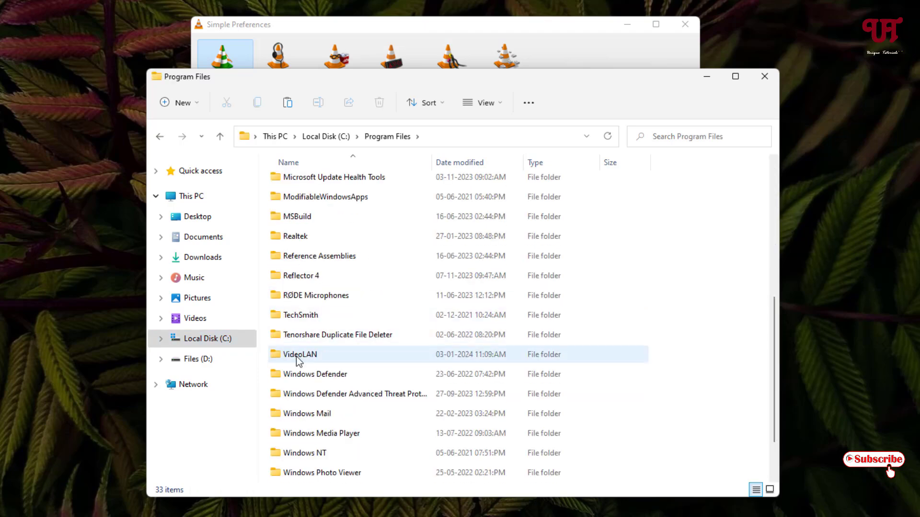
{"action": "double_click", "coordinate": [301, 354]}
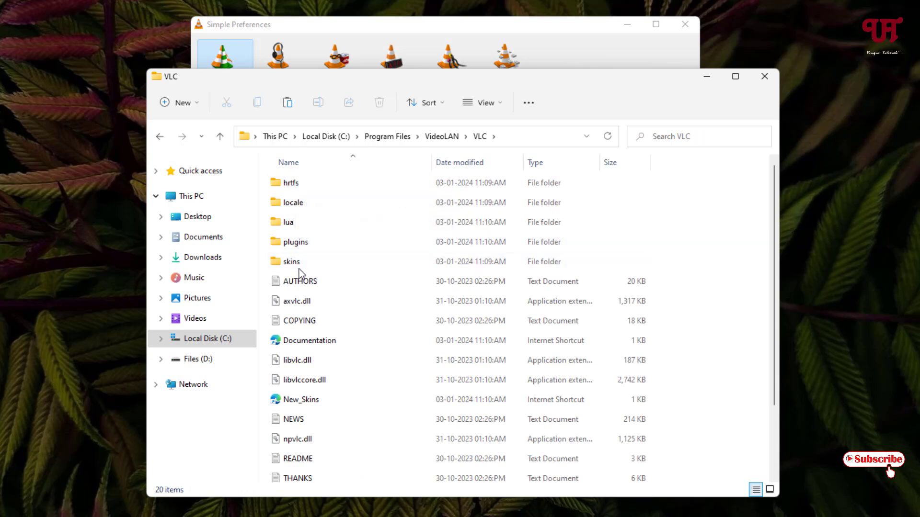
{"action": "left_click", "coordinate": [292, 262]}
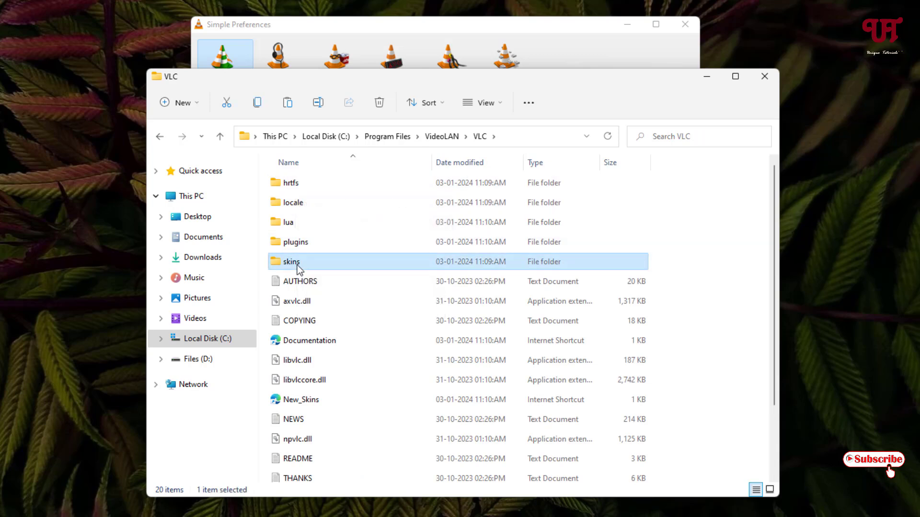
Paste WMP_B_2 into the VLC skins folder, granting administrator permission.
{"action": "double_click", "coordinate": [292, 261]}
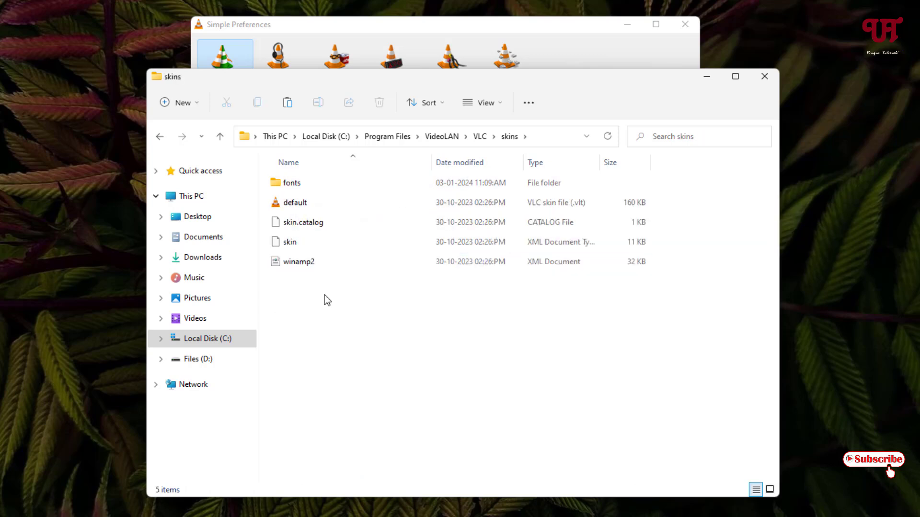
{"action": "right_click", "coordinate": [327, 300]}
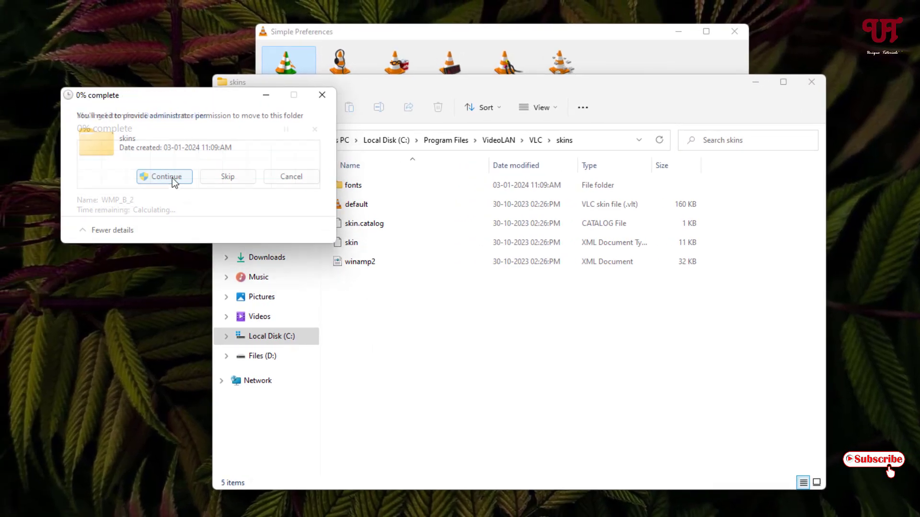
{"action": "left_click", "coordinate": [165, 177]}
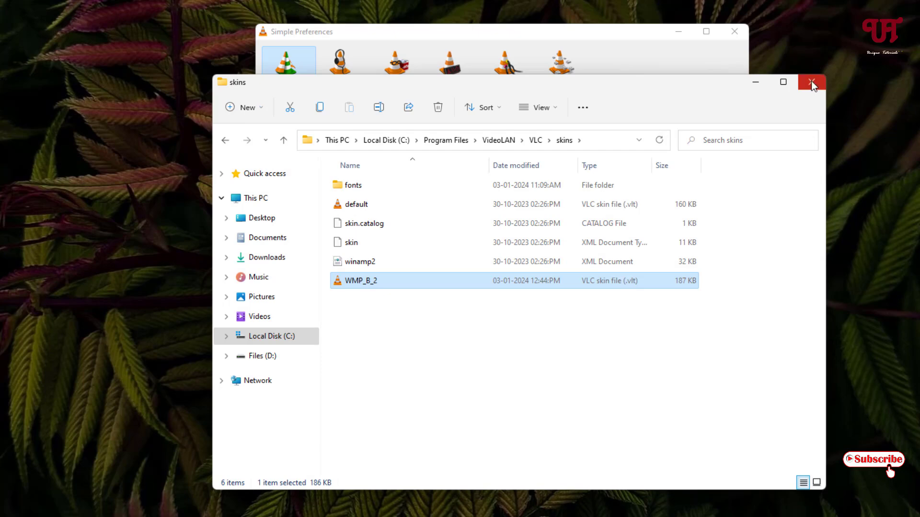
Close Explorer and browse for a skin file, starting in Program Files.
{"action": "left_click", "coordinate": [811, 82]}
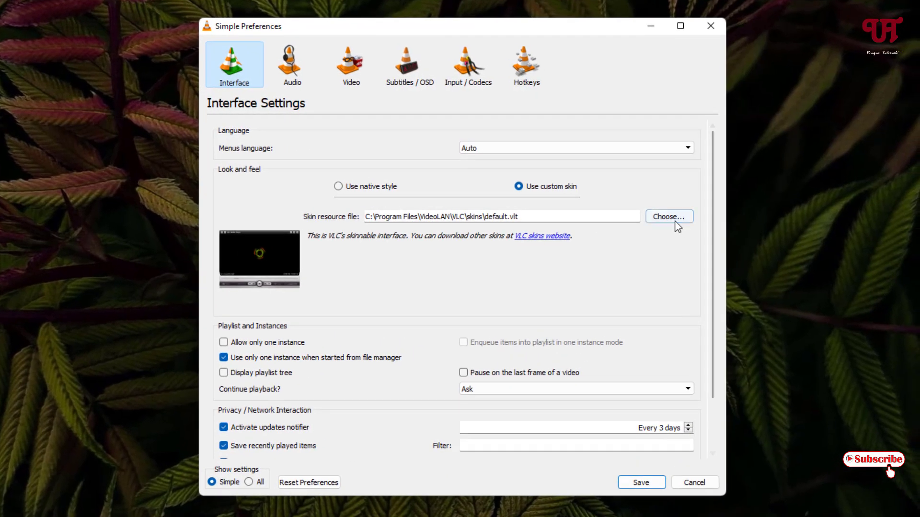
{"action": "left_click", "coordinate": [669, 216]}
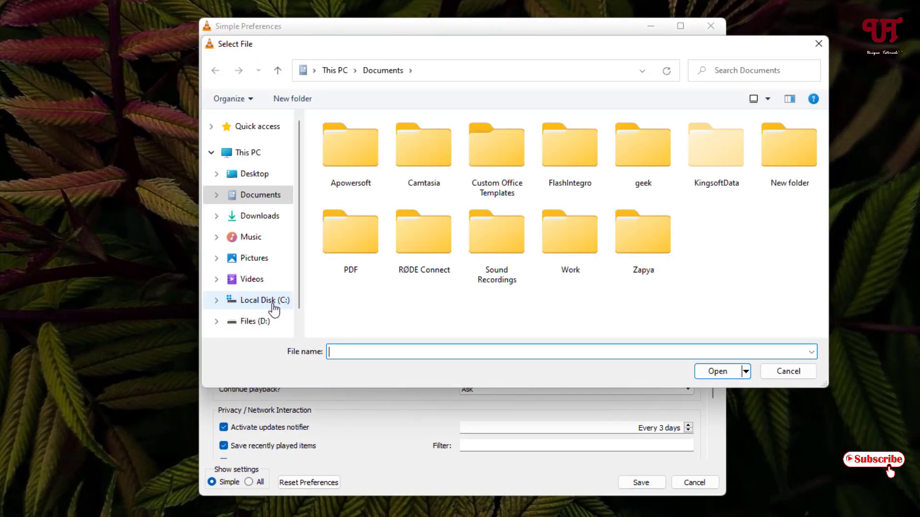
{"action": "left_click", "coordinate": [264, 299]}
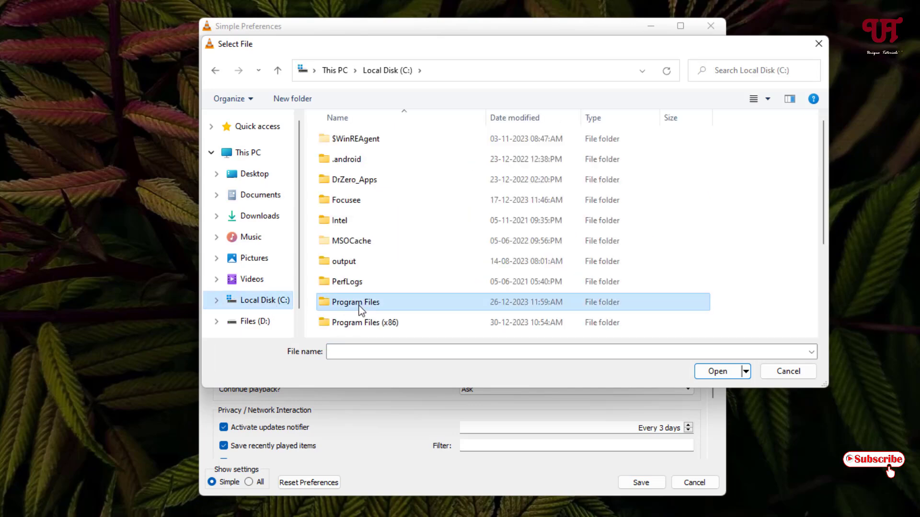
{"action": "double_click", "coordinate": [355, 301]}
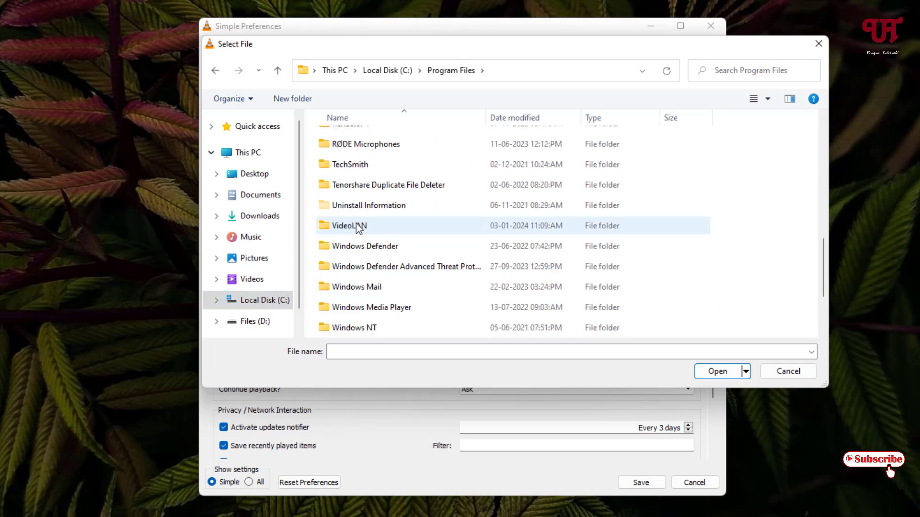
Select WMP_B_2 from VideoLAN\VLC\skins as the custom skin file.
{"action": "double_click", "coordinate": [349, 226]}
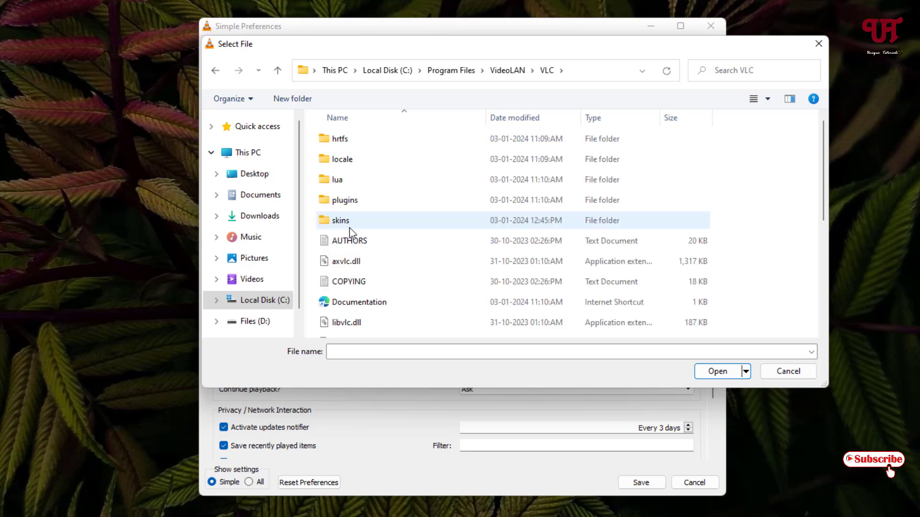
{"action": "double_click", "coordinate": [341, 219]}
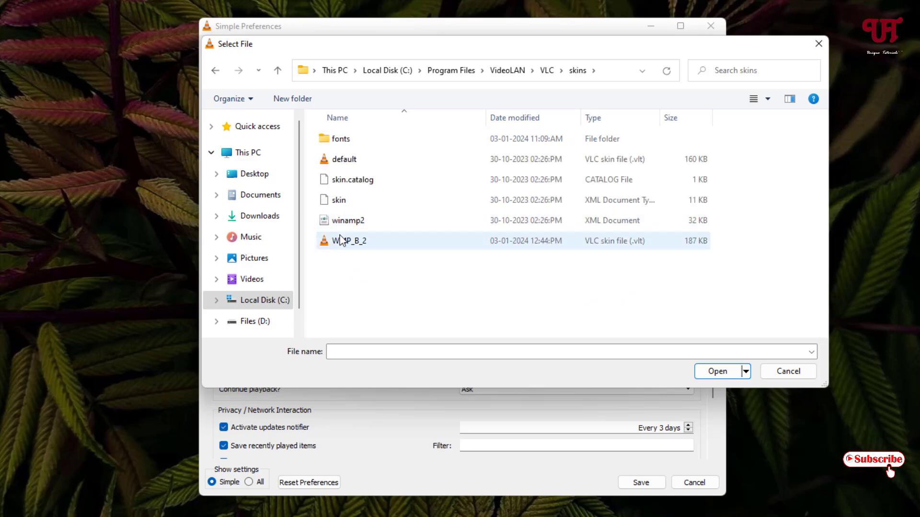
{"action": "mouse_move", "coordinate": [354, 251]}
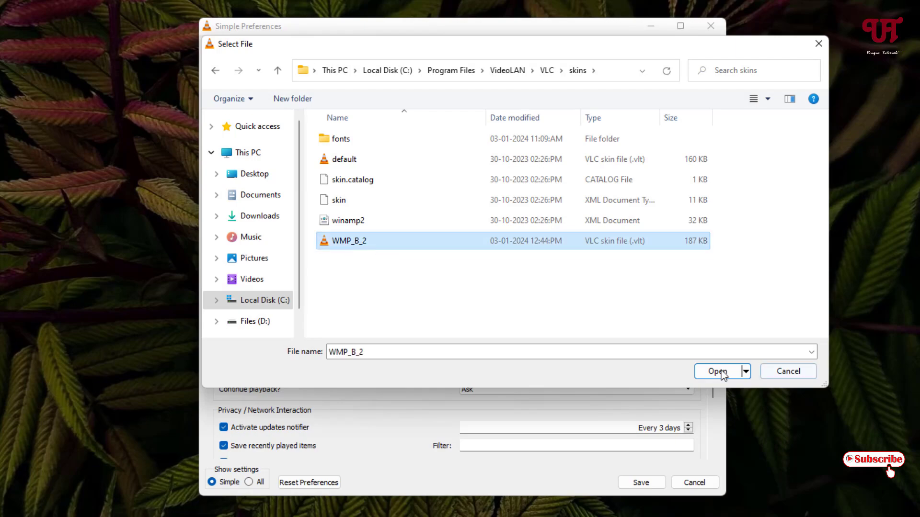
{"action": "left_click", "coordinate": [717, 371]}
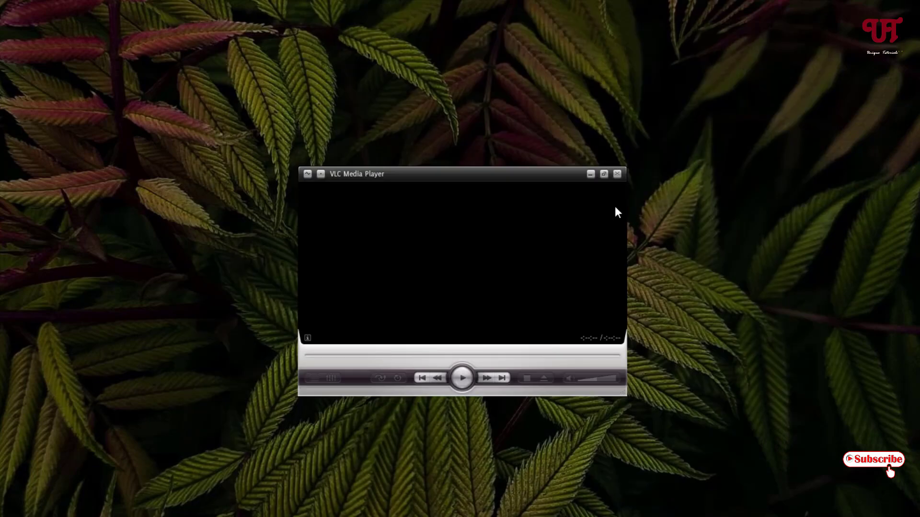
Look over the Windows Media Player–style VLC window, then quit VLC.
{"action": "left_click", "coordinate": [617, 173]}
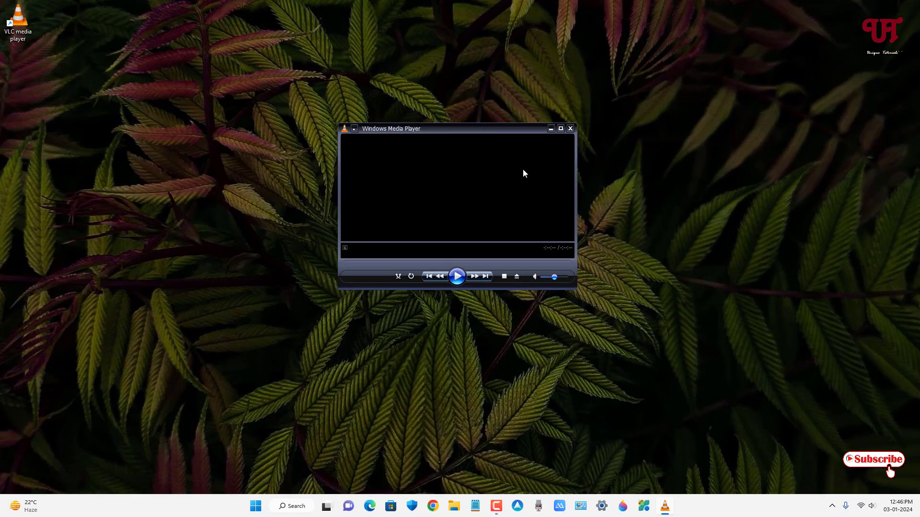
{"action": "mouse_move", "coordinate": [523, 180]}
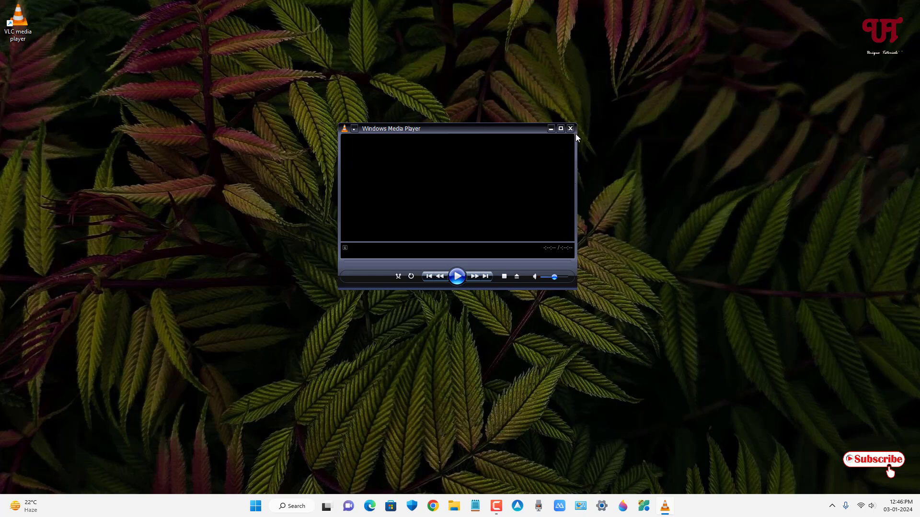
{"action": "mouse_move", "coordinate": [569, 128]}
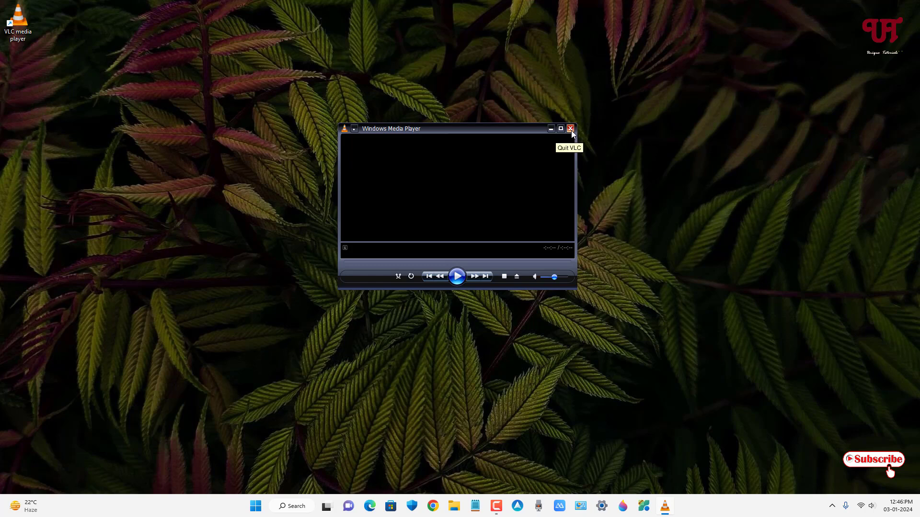
{"action": "left_click", "coordinate": [569, 128]}
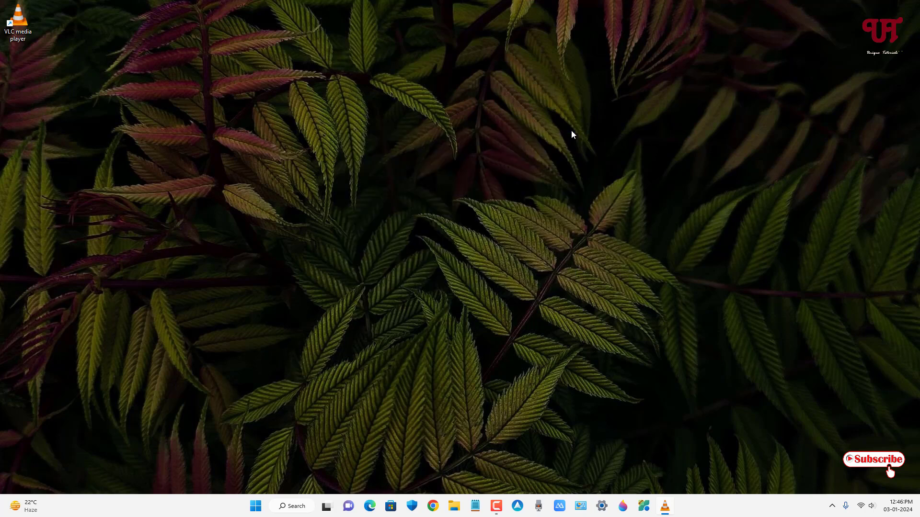